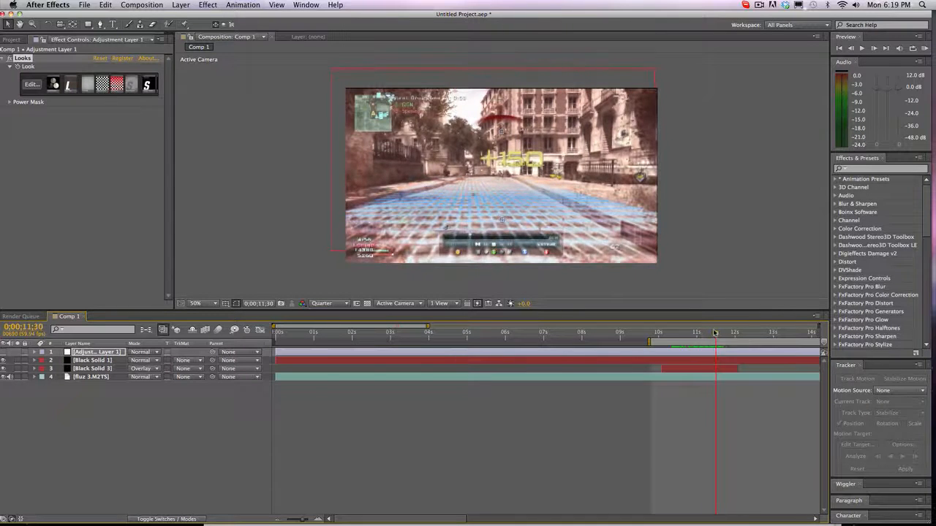
Delete the adjustment layer and black solids, keeping only fluz 3.M2TS with Twixtor
left_click(93, 360)
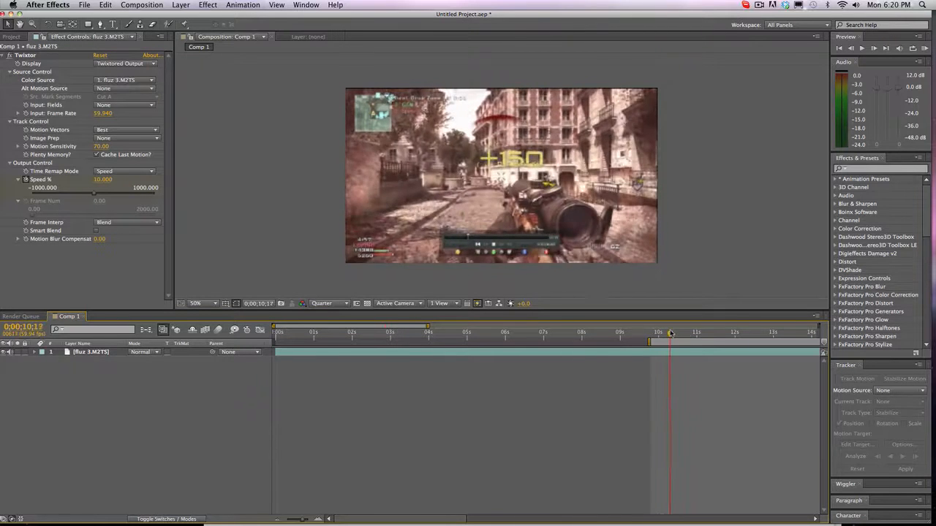
Reveal the clip's Twixtor Output Control speed keyframes and start a new solid layer
left_click(33, 352)
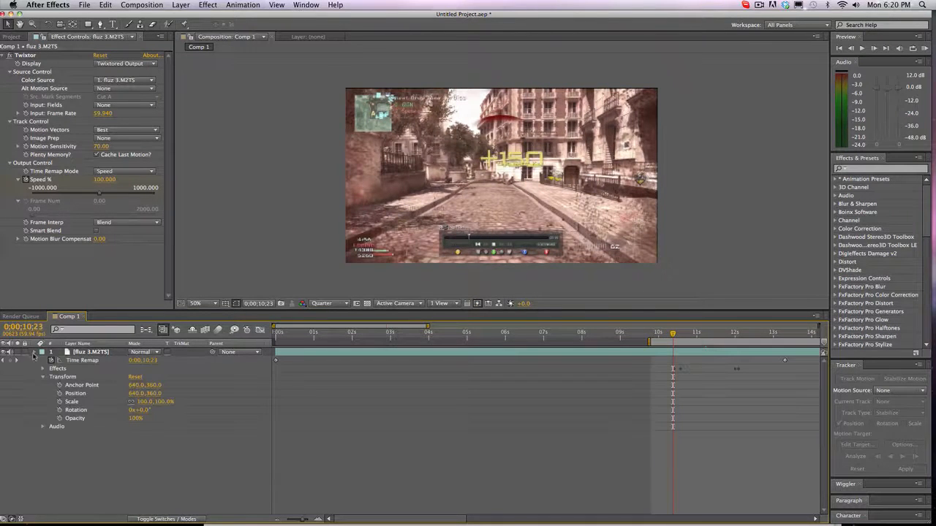
left_click(43, 376)
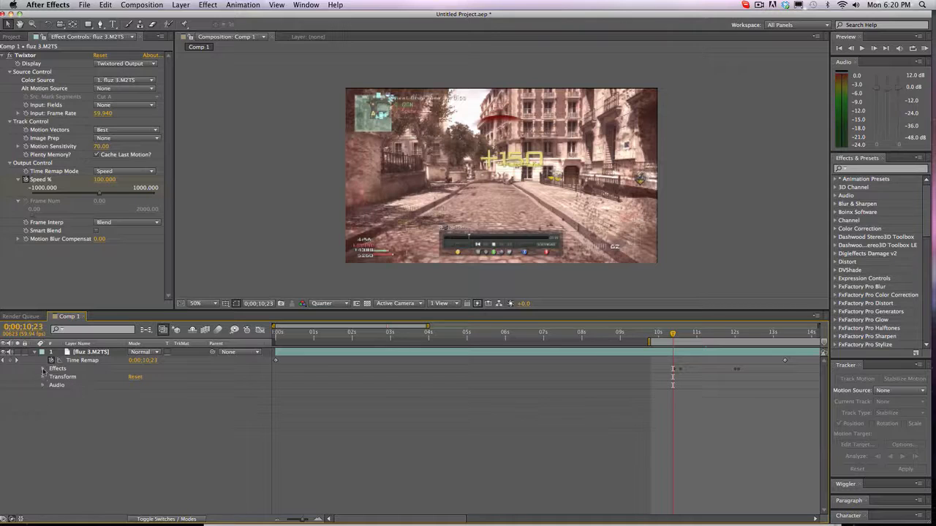
left_click(43, 368)
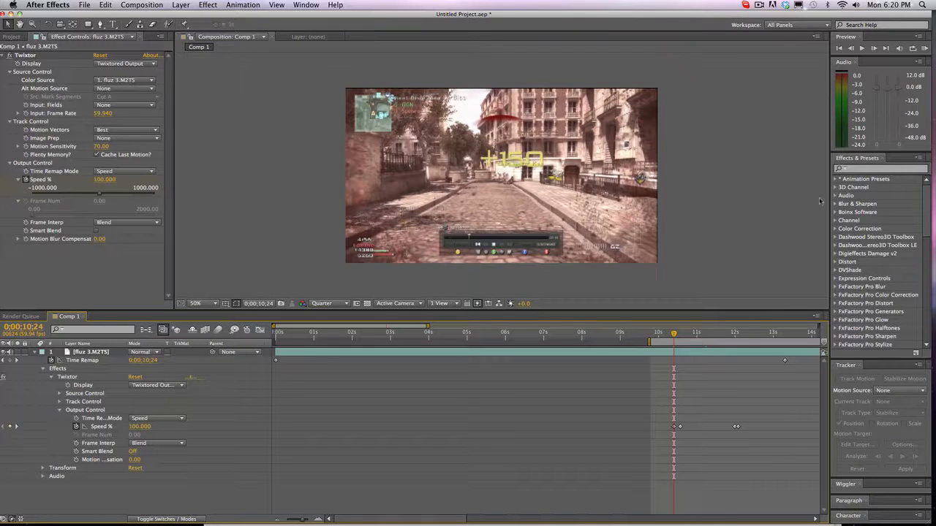
left_click(142, 5)
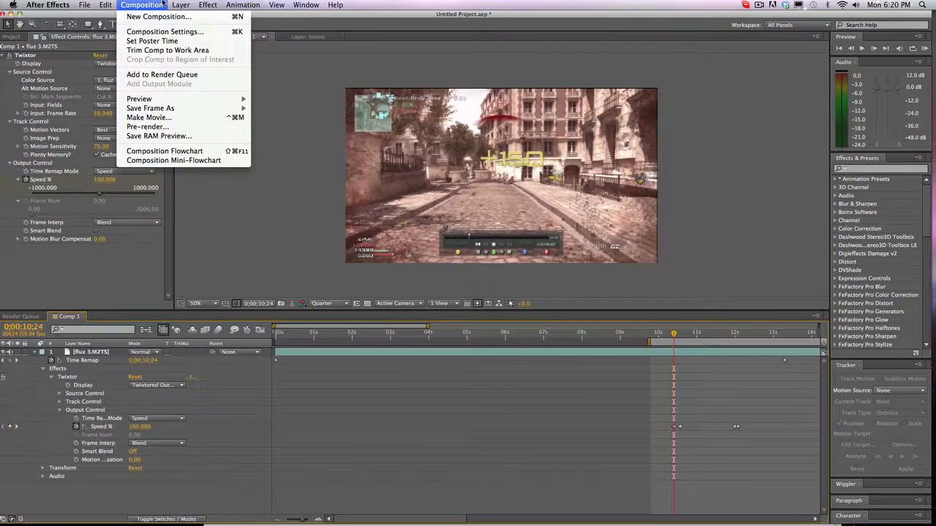
left_click(180, 5)
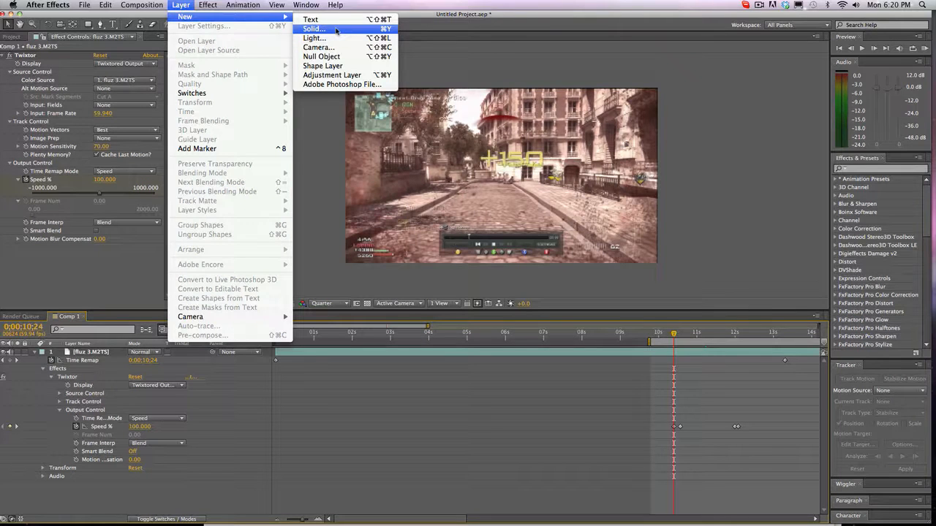
Add a black solid with Grid sized by Width & Height Sliders, blending None
left_click(312, 29)
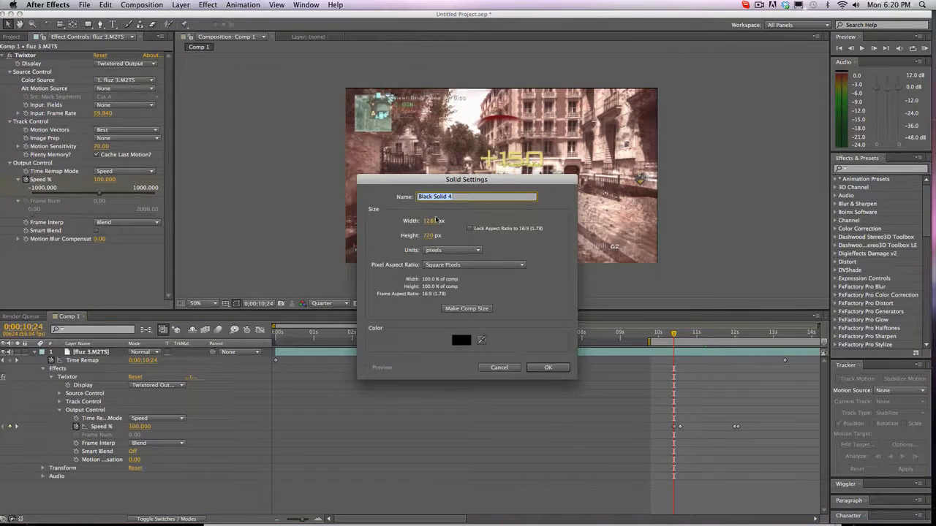
left_click(548, 367)
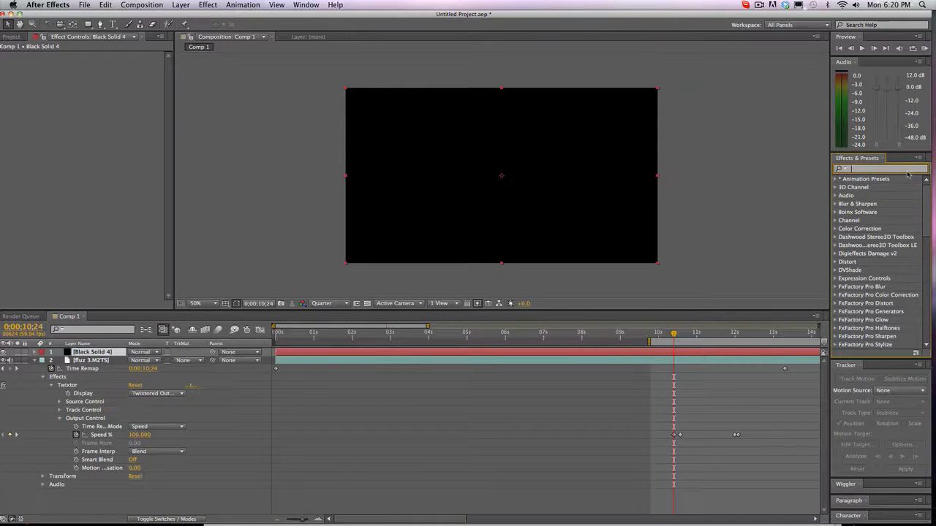
type("grid")
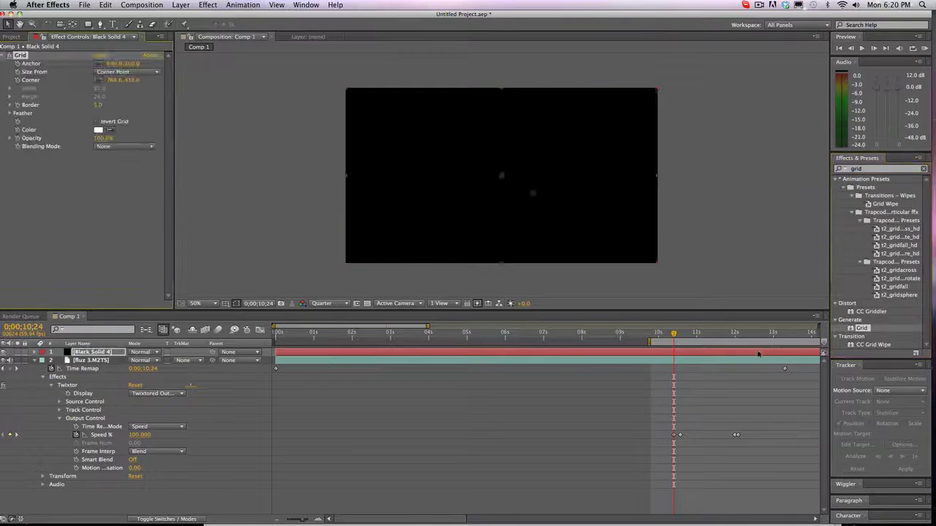
left_click(123, 72)
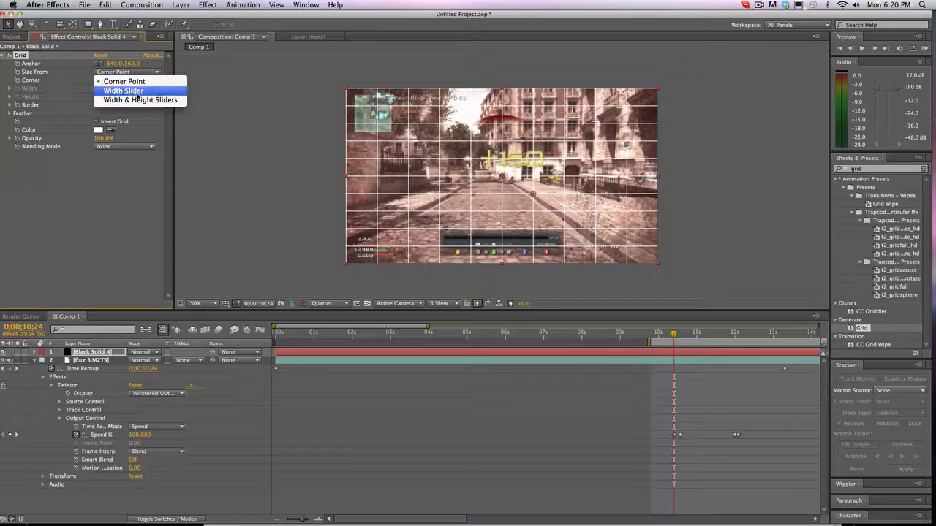
left_click(140, 99)
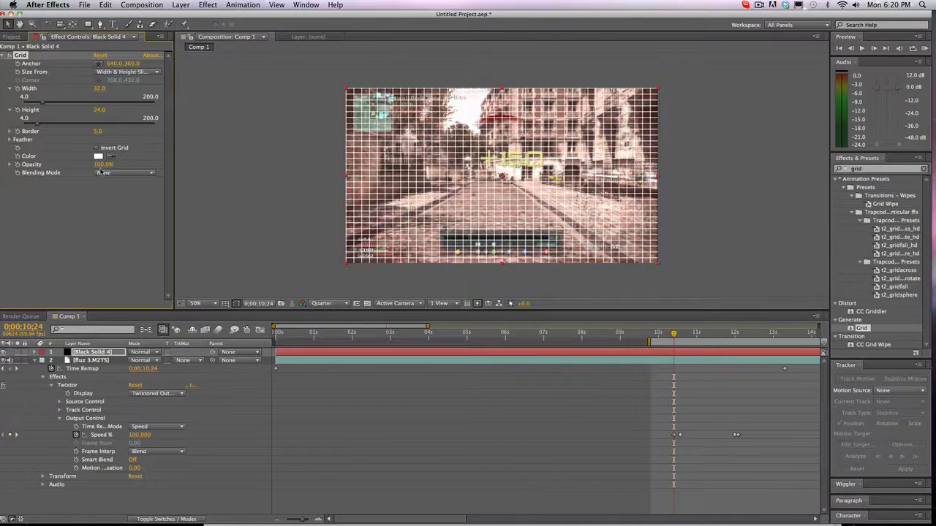
left_click(124, 173)
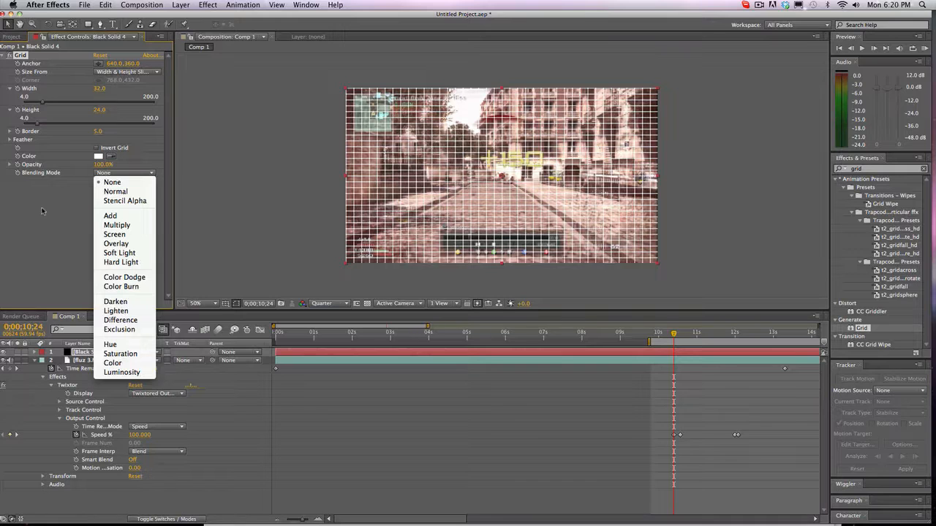
left_click(112, 182)
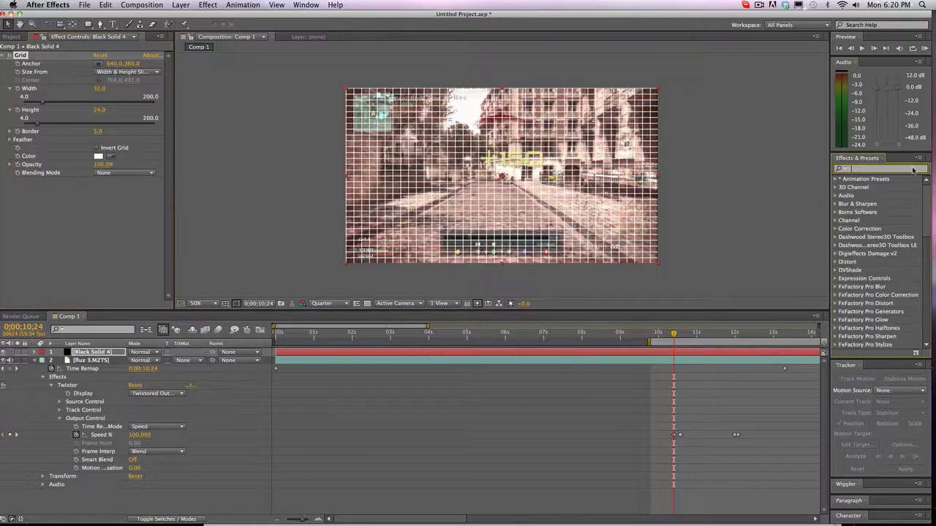
Apply the Distort > Corner Pin effect to the grid solid
type("corner pin")
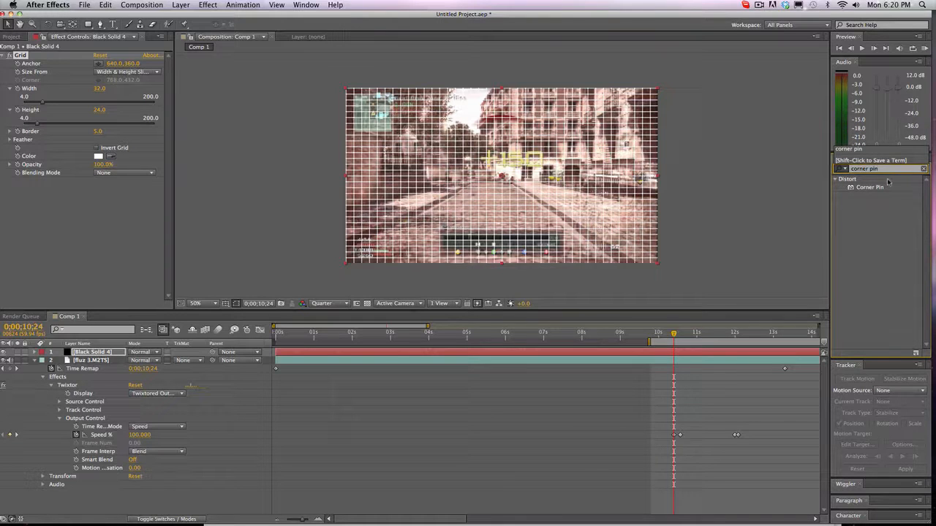
double_click(869, 187)
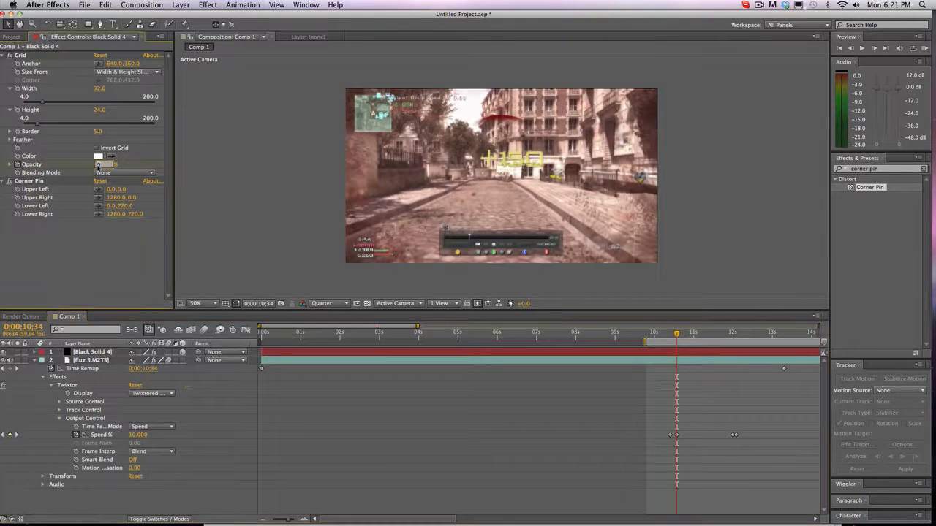
Adjust all four Corner Pin points so the grid matches the street's ground plane
left_click(102, 164)
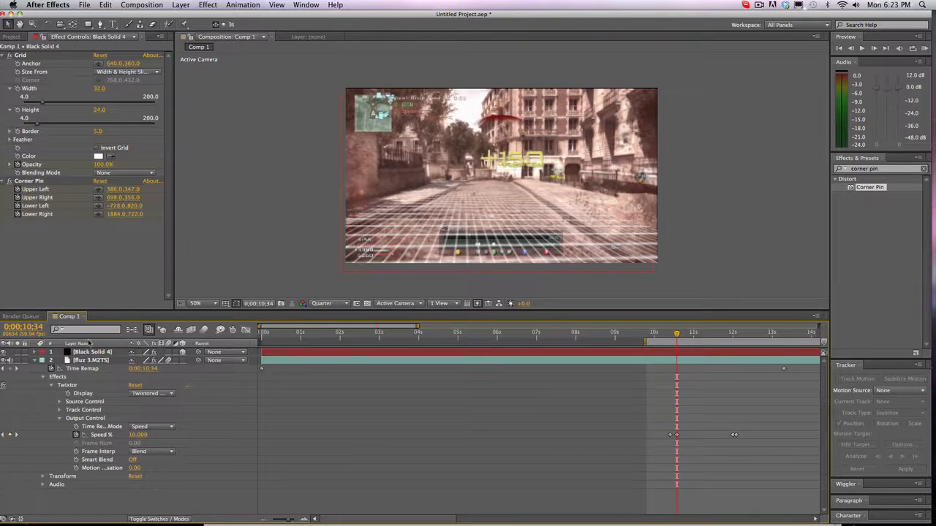
Keyframe the Corner Pin corners across several frames to track the street
left_click(29, 180)
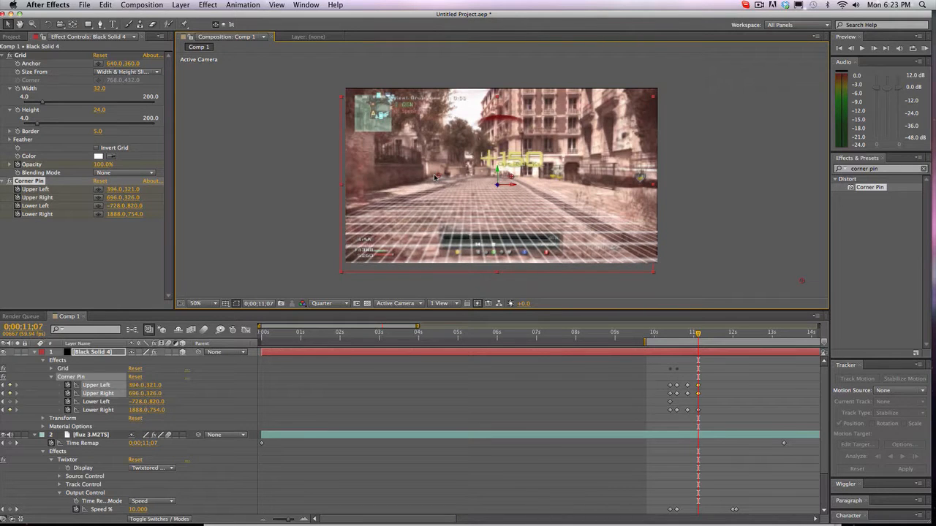
left_click(690, 332)
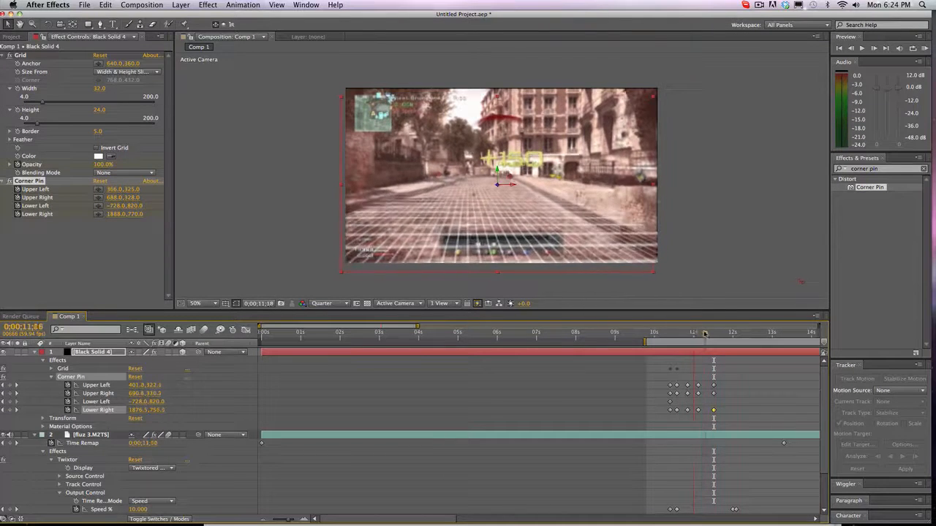
Check the grid across frames, duplicate the solid and add CC Light Sweep to the copy
left_click(720, 332)
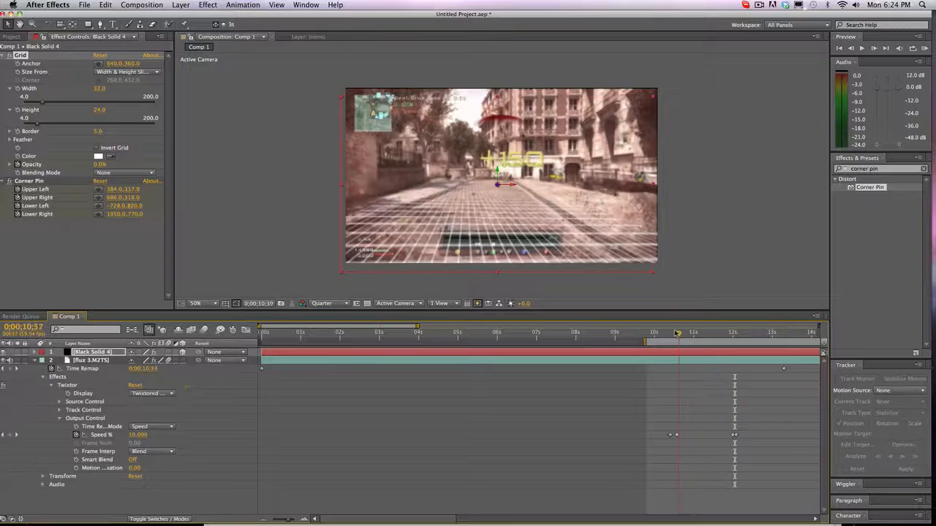
left_click(686, 332)
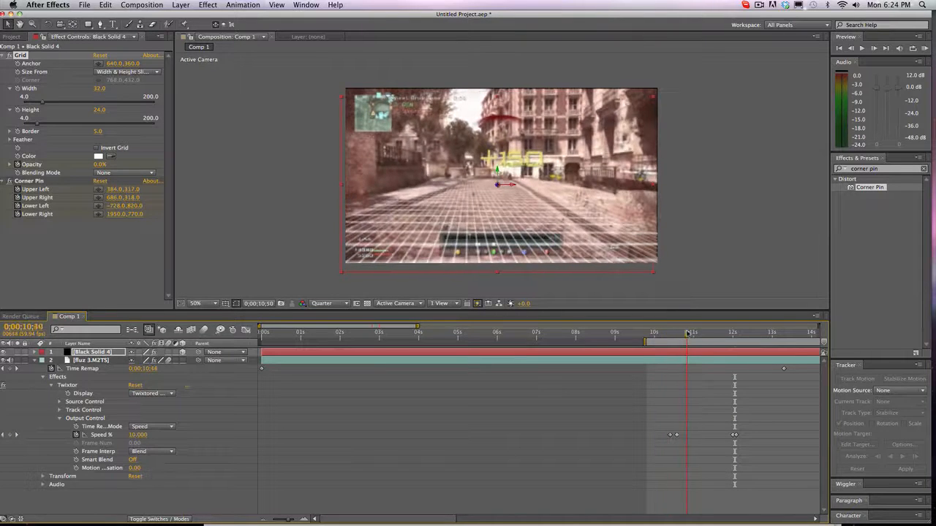
left_click(684, 333)
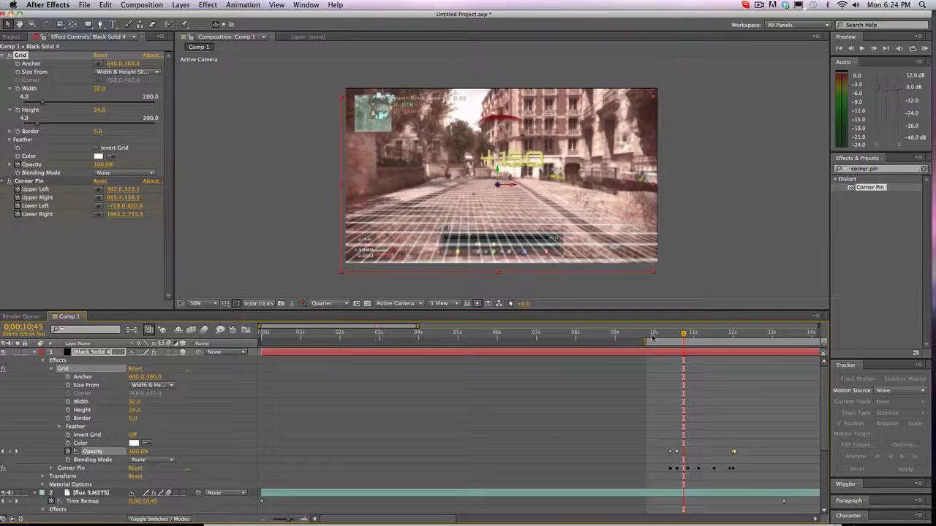
left_click_drag(683, 333, 671, 333)
type("cc light sweep")
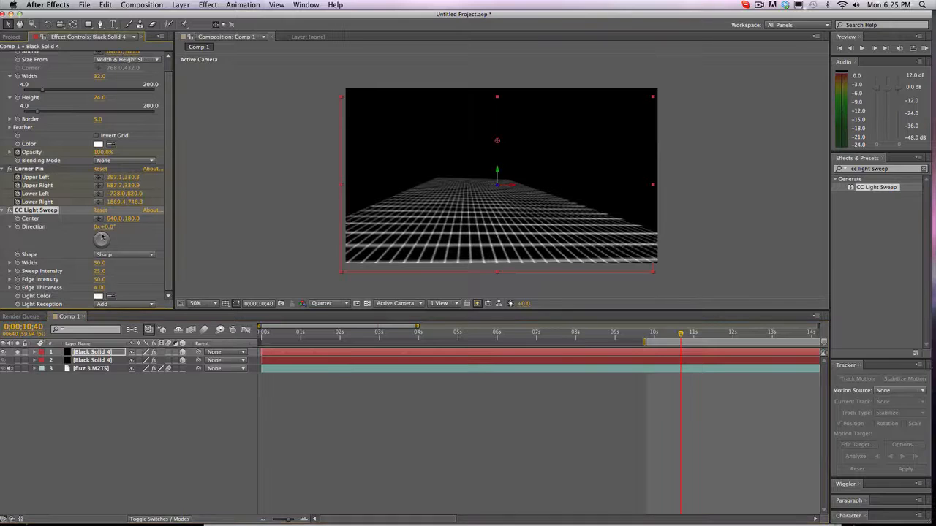
Set Light Sweep to Cutout, 90° direction, red colour, intensity 70
left_click(124, 304)
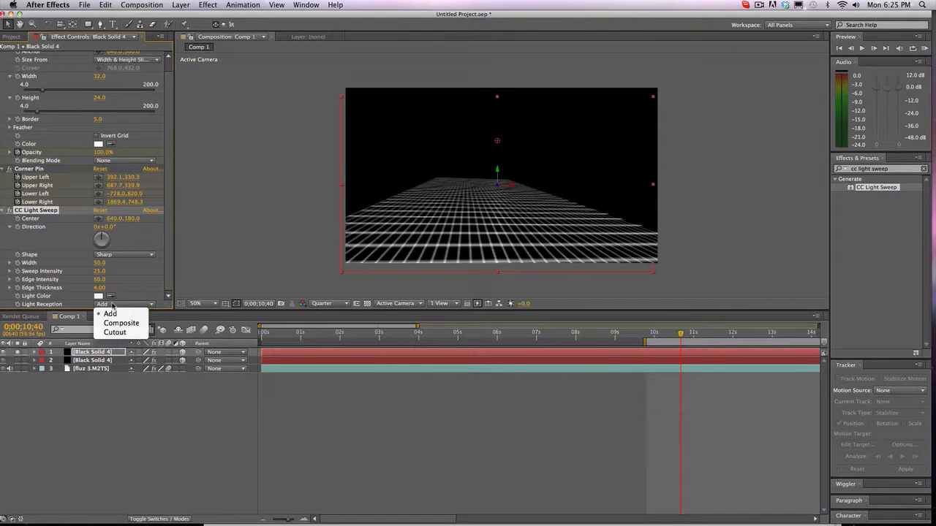
left_click(114, 332)
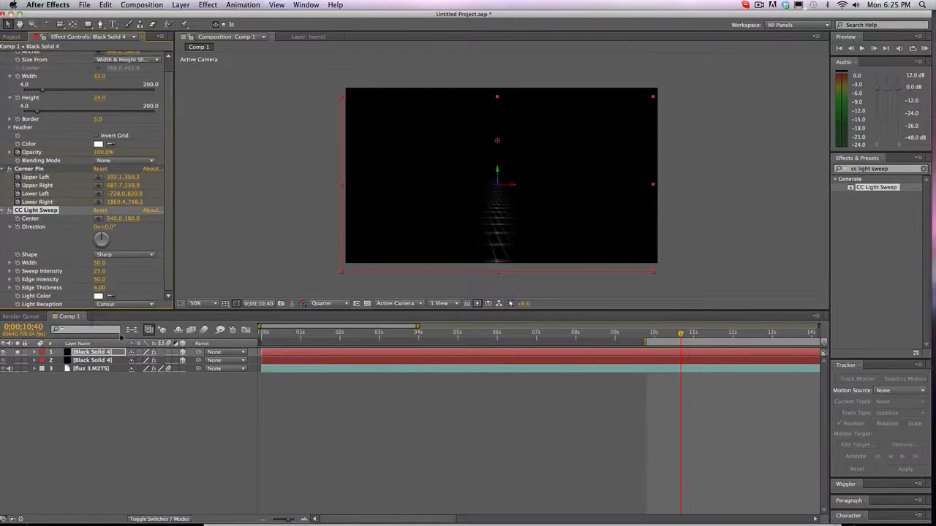
left_click_drag(102, 238, 113, 234)
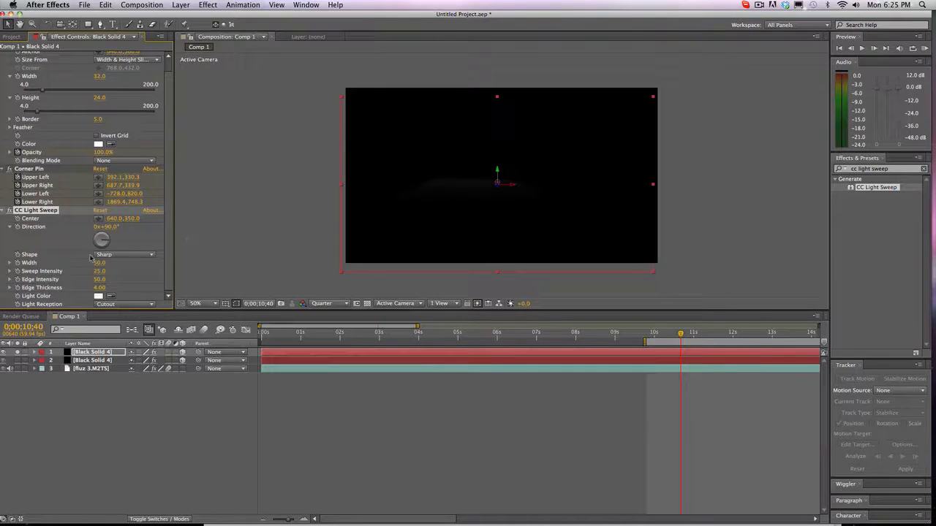
left_click(98, 296)
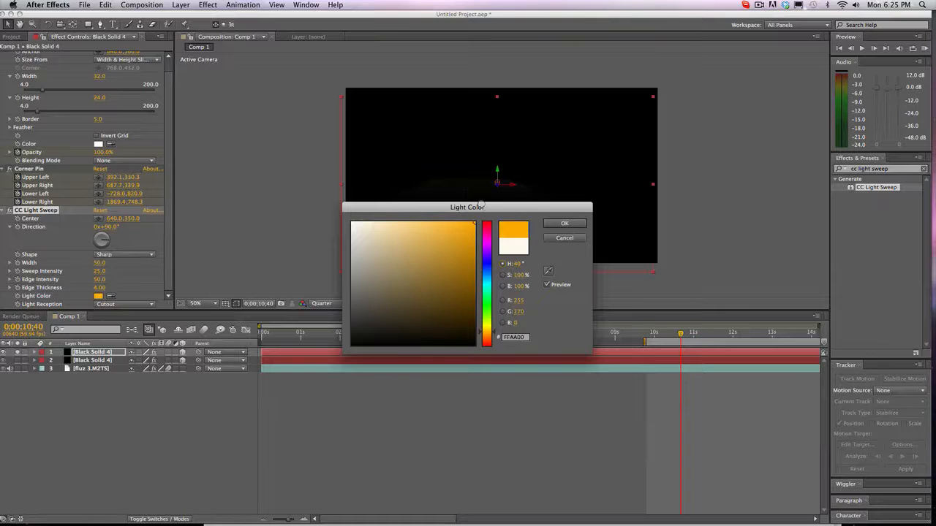
left_click(564, 223)
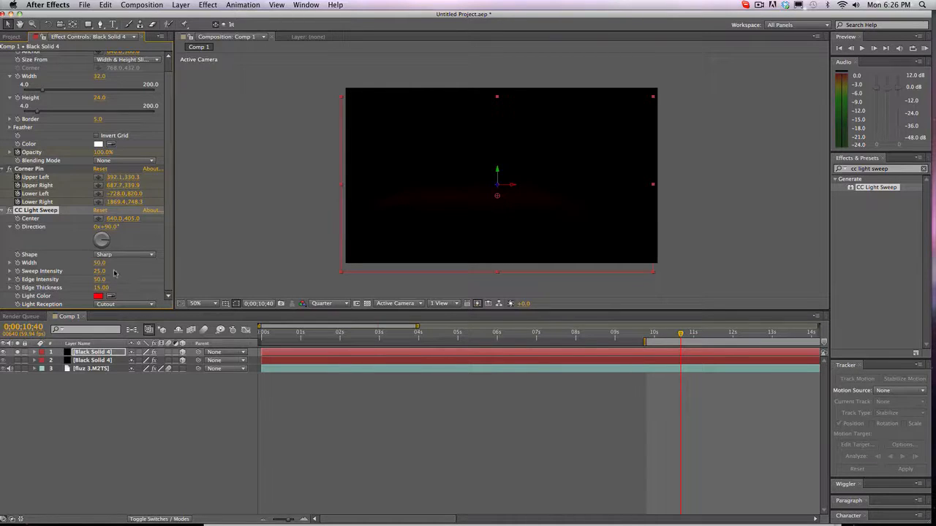
left_click_drag(99, 271, 131, 275)
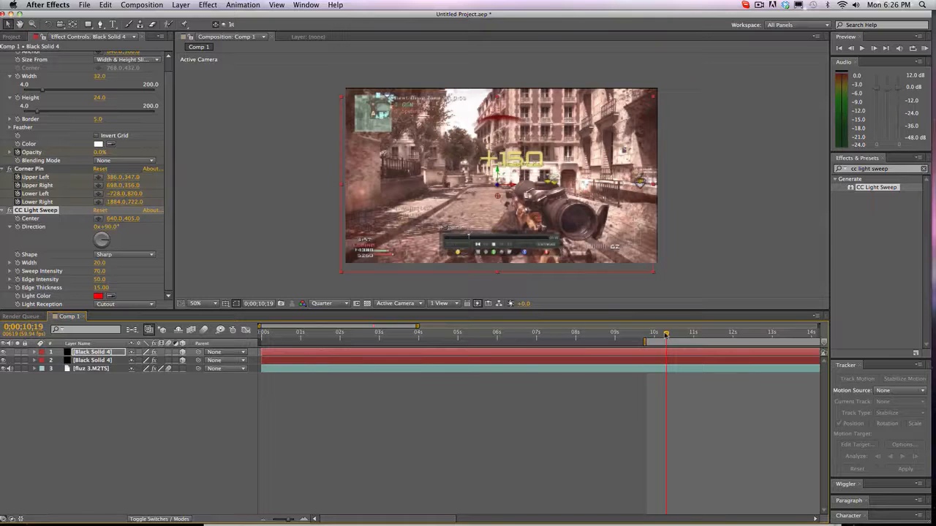
left_click(41, 367)
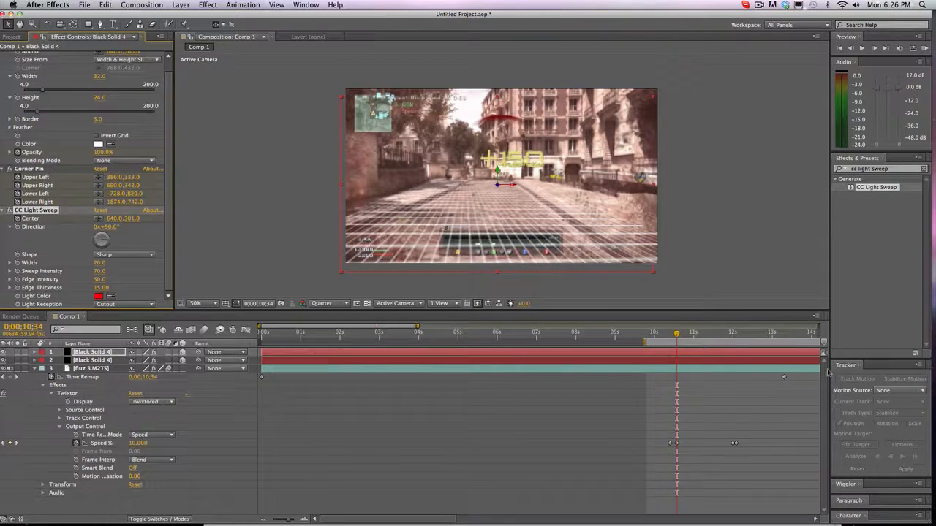
left_click(733, 334)
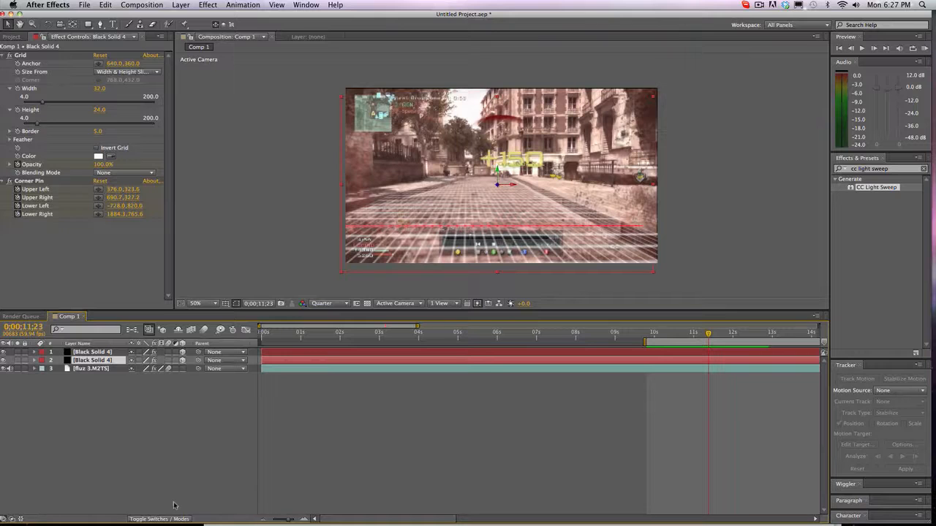
Set the lower grid copy to Overlay mode and the Light Sweep colour to blue 001EFF
left_click(126, 173)
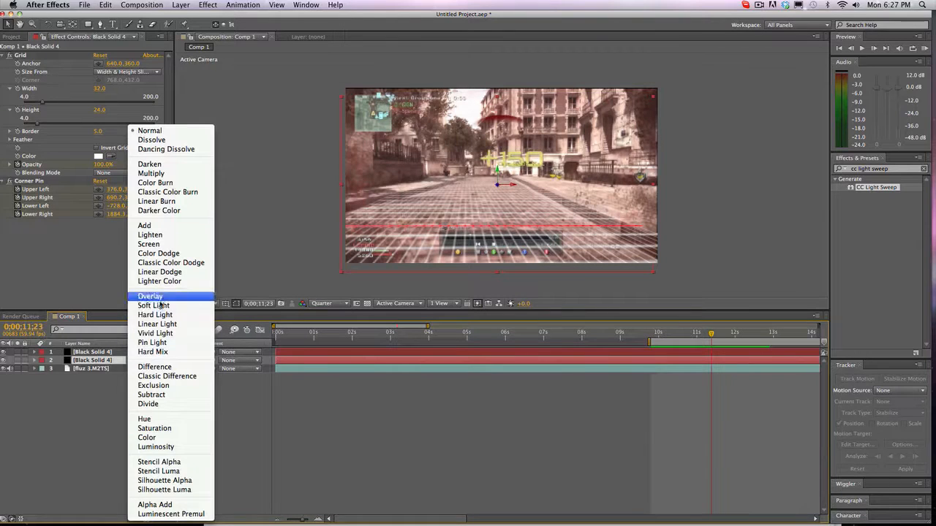
left_click(150, 296)
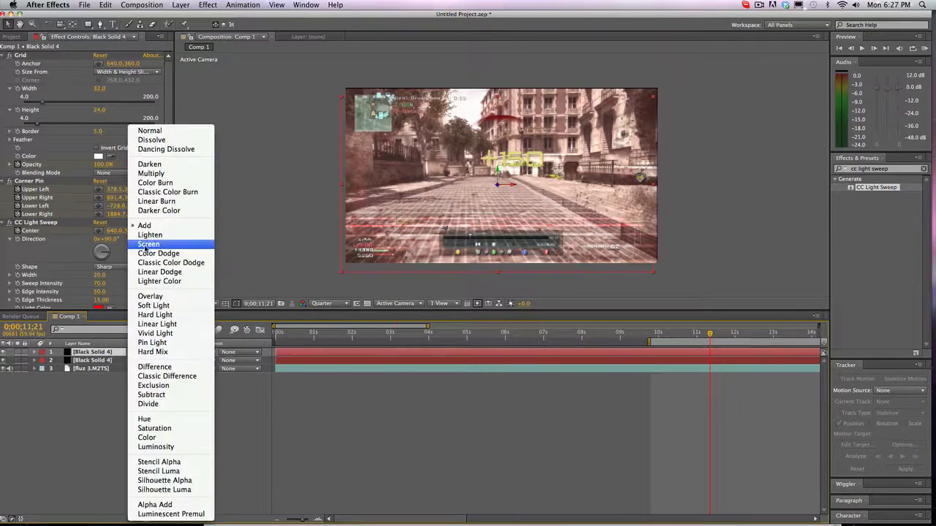
mouse_move(144, 419)
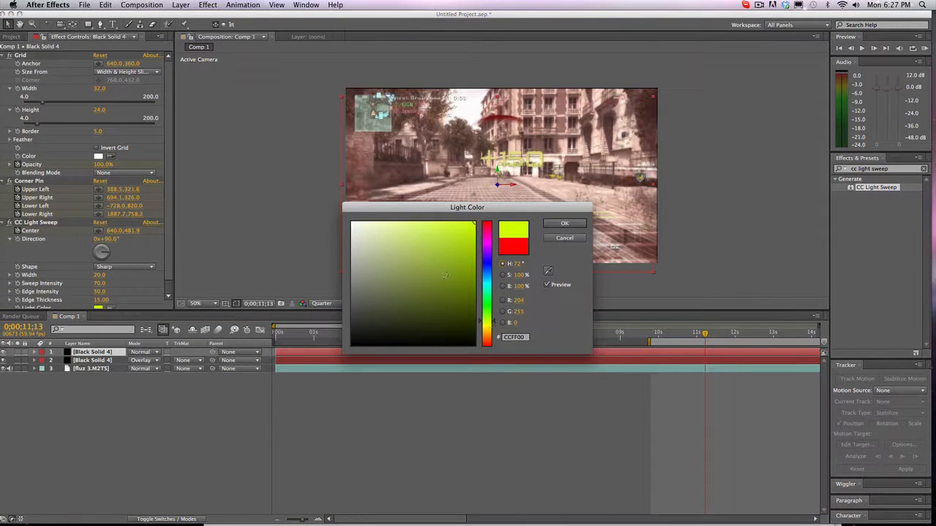
left_click(564, 223)
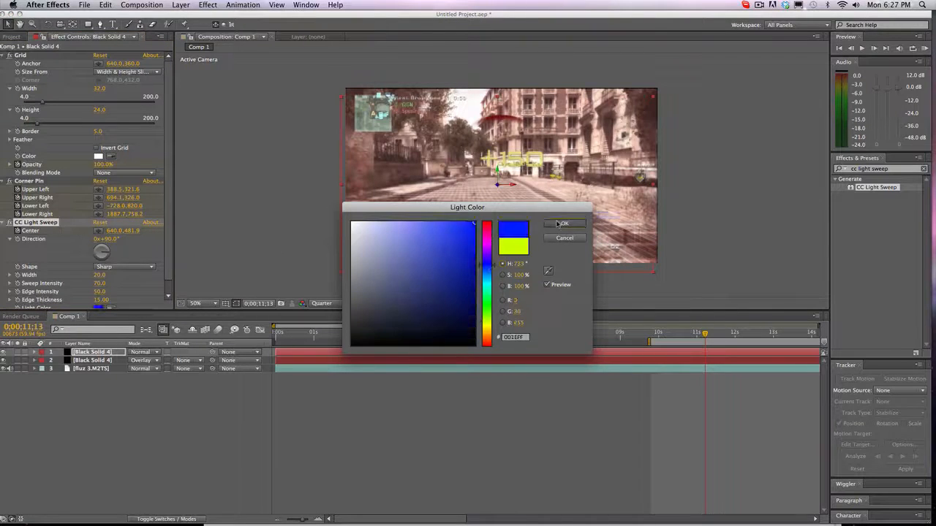
left_click(562, 223)
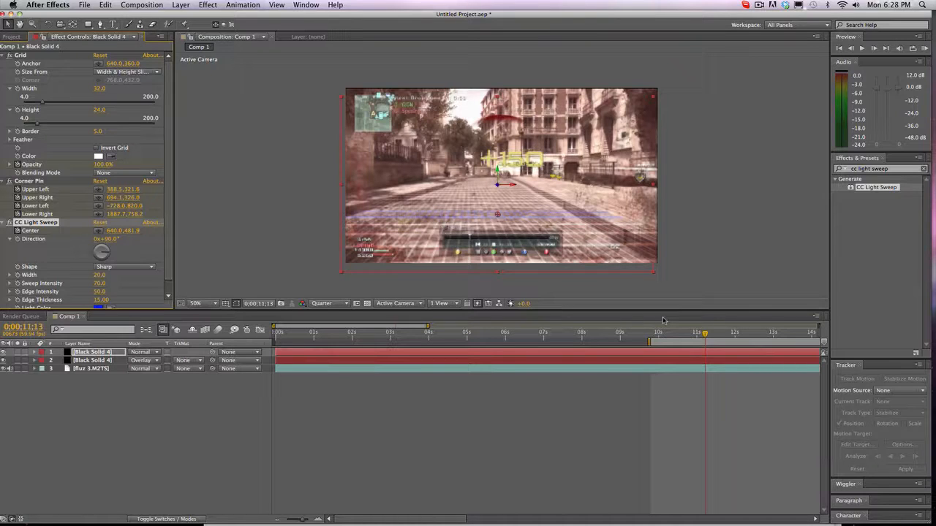
left_click(662, 326)
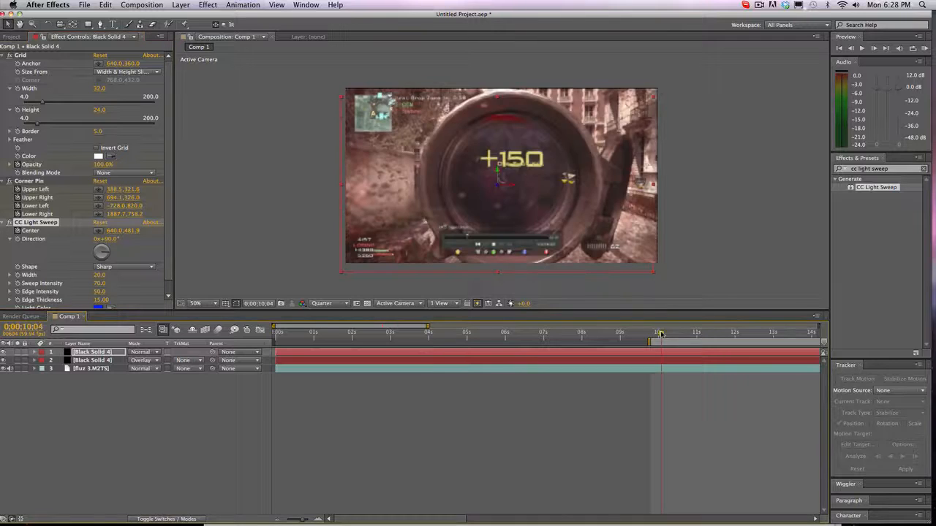
left_click(728, 332)
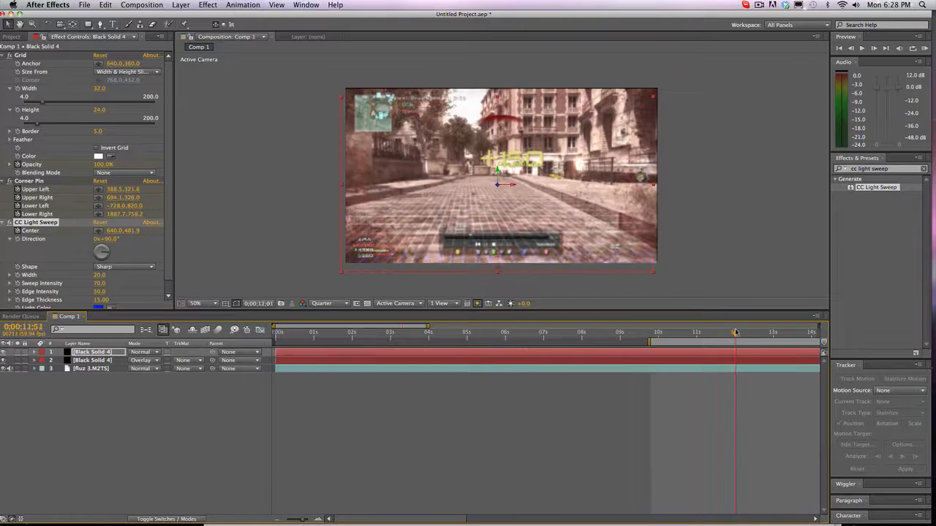
left_click(736, 332)
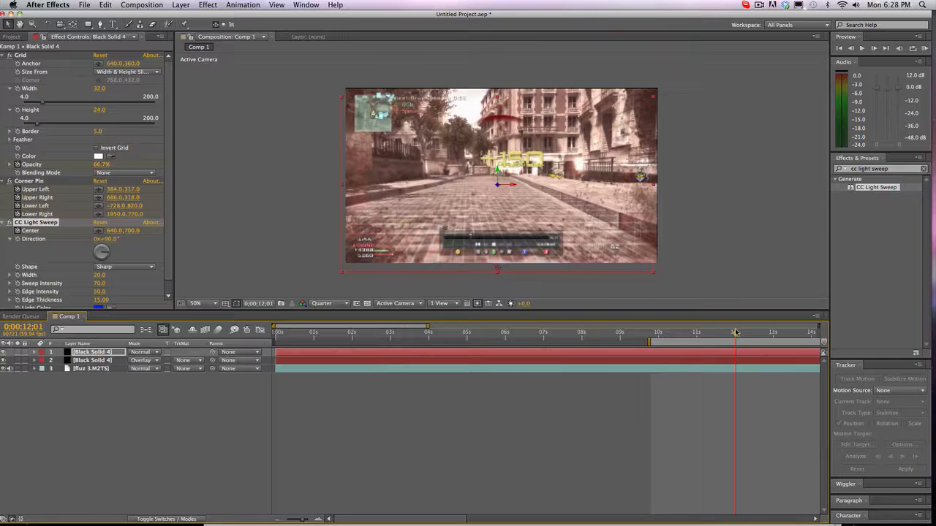
mouse_move(735, 333)
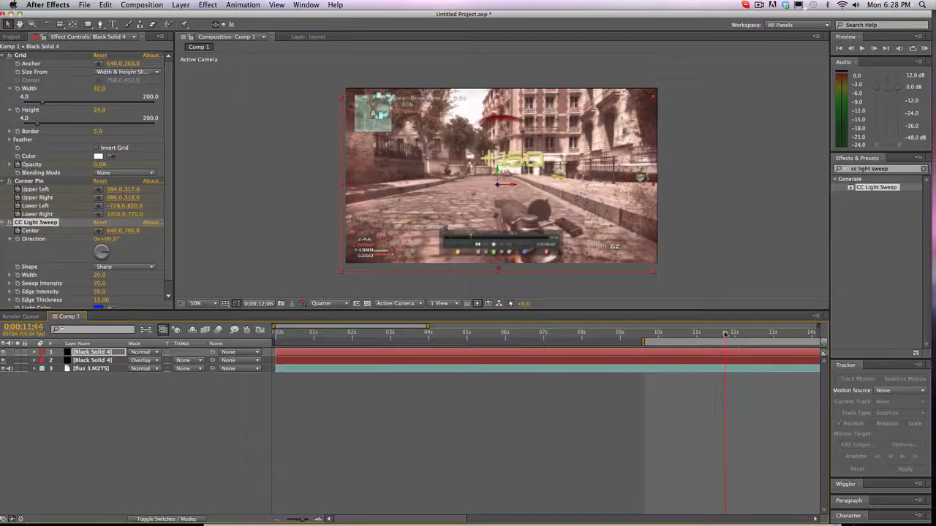
left_click(678, 332)
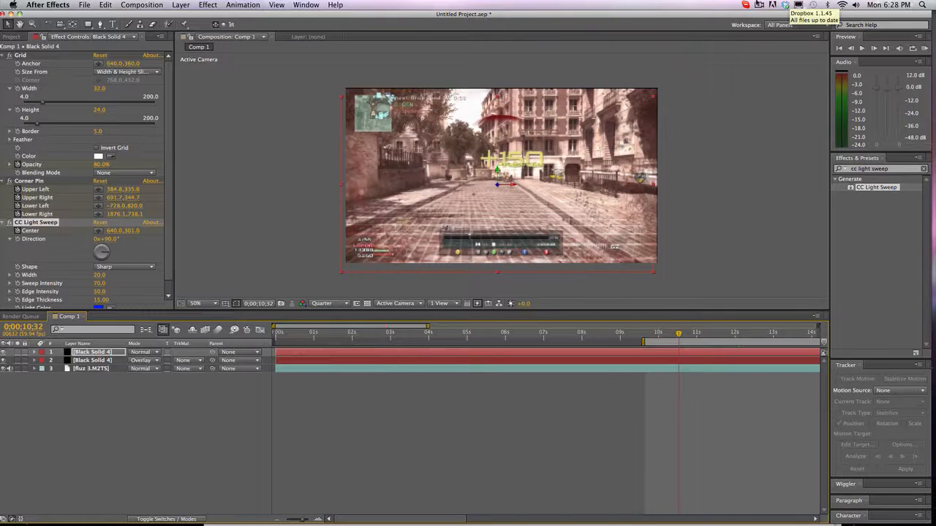